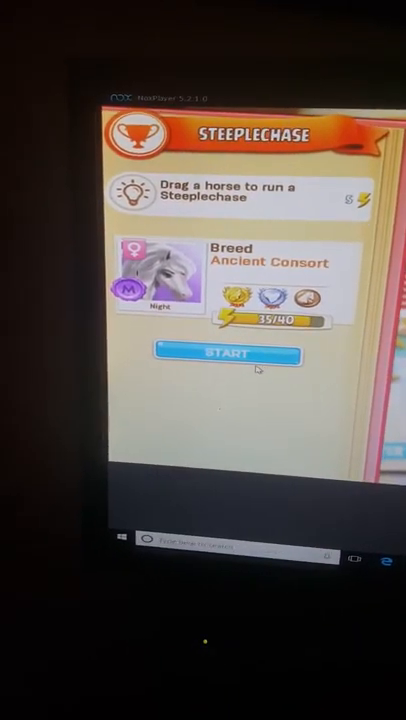
Start the Steeplechase race with the Ancient Consort horse
click(224, 356)
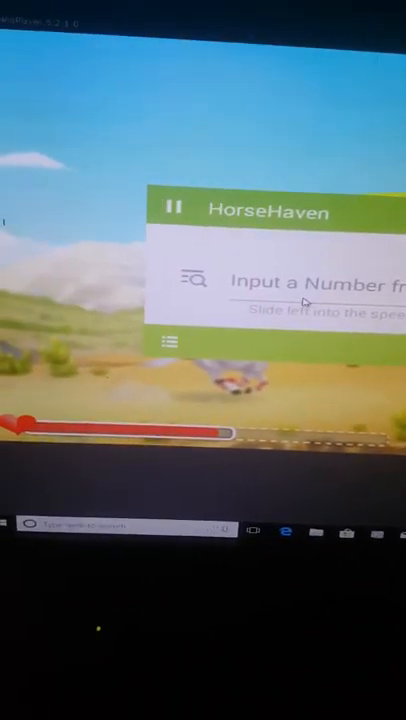
Search HorseHaven memory for the current coin value 45, finding four matches
click(304, 280)
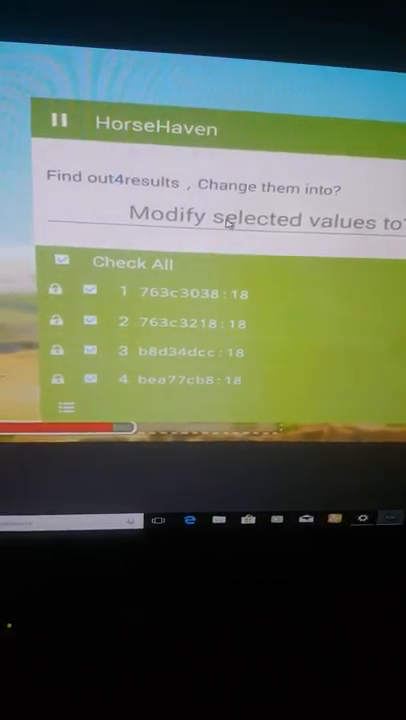
text(45)
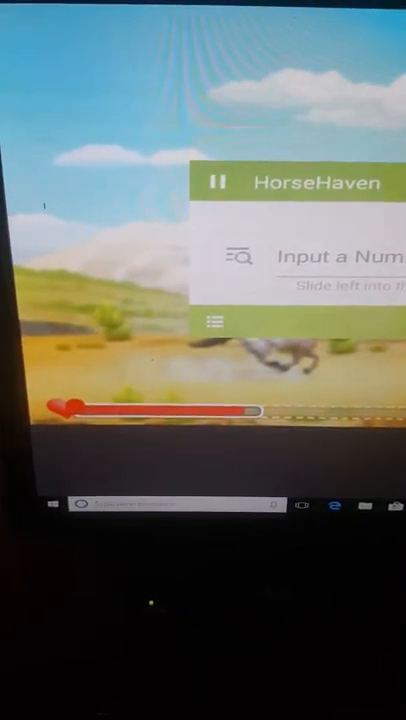
Modify all four found coin values to 48000, reported as modification success
text(6)
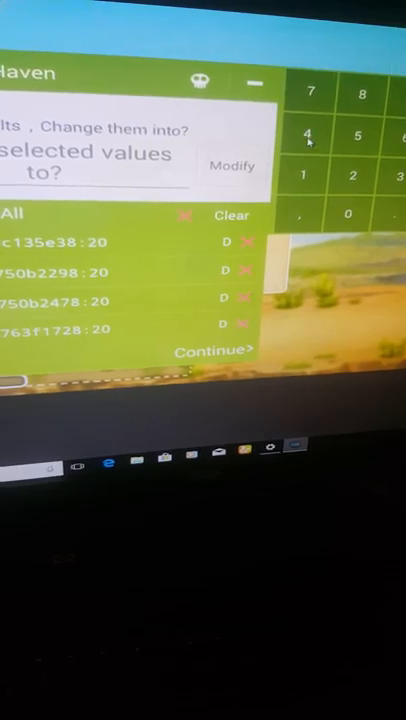
text(4800)
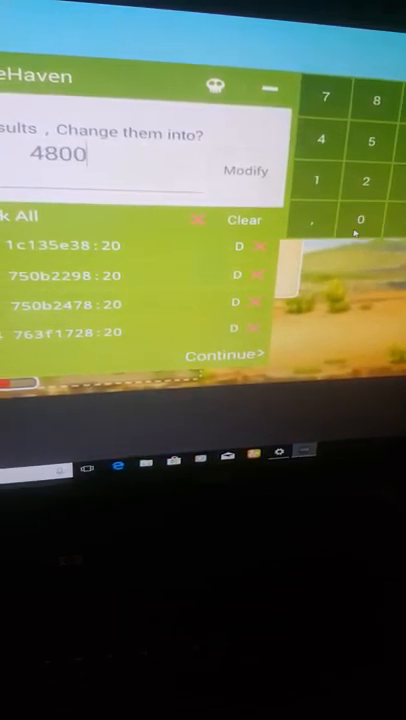
click(246, 170)
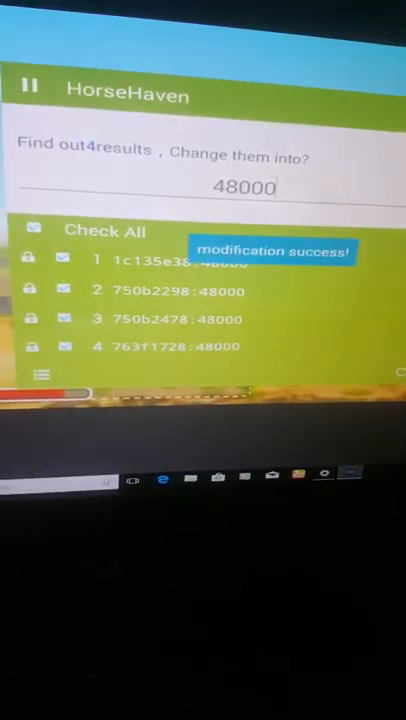